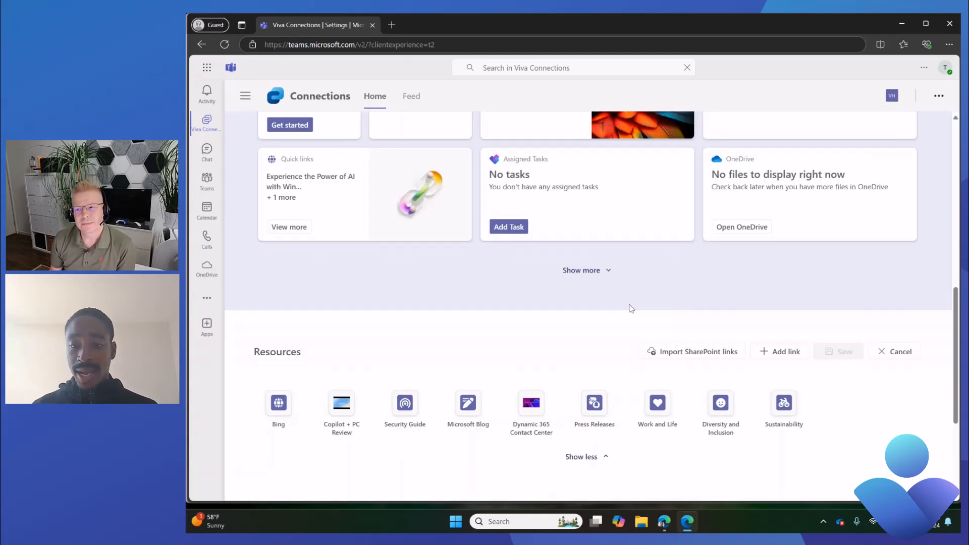
pyautogui.moveTo(641, 306)
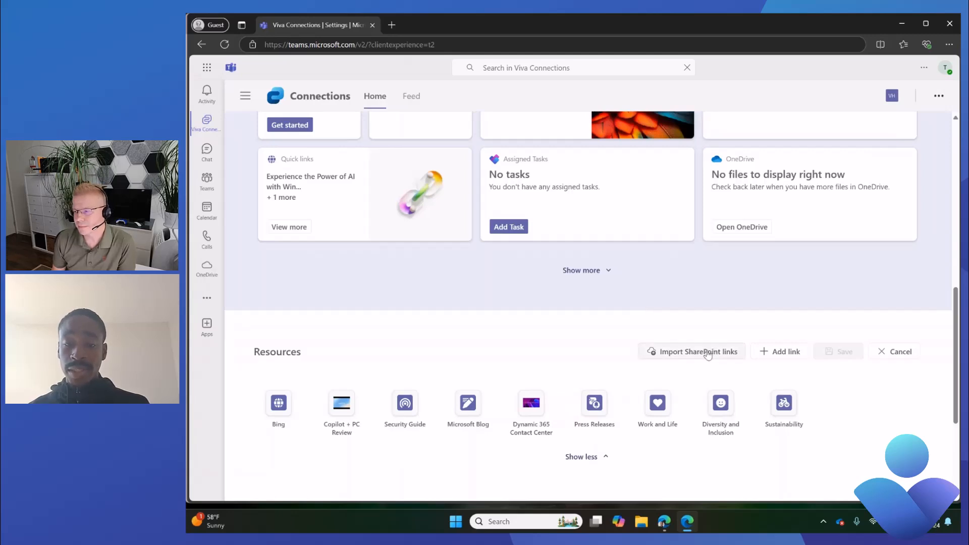
# Select the Home and Documents links from the home site navigation for import.
pyautogui.click(698, 351)
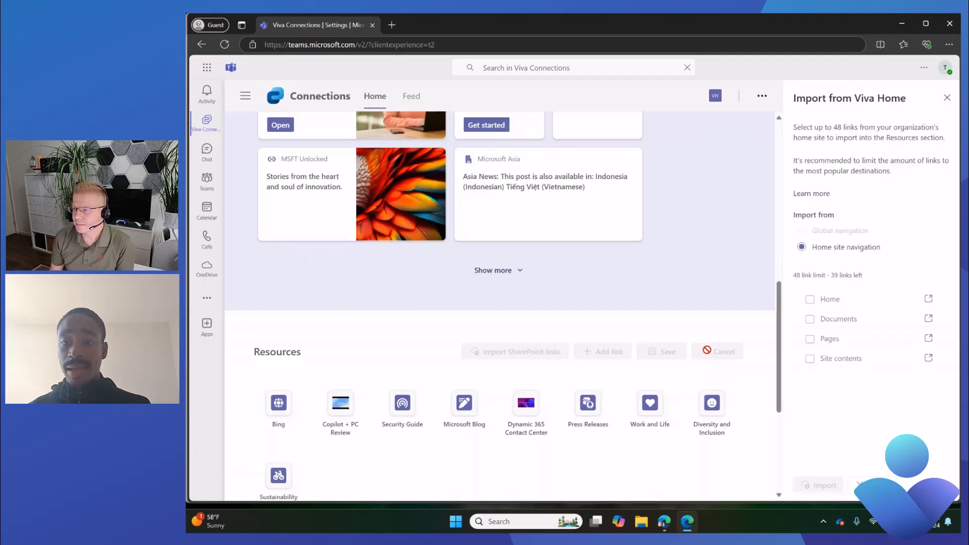
pyautogui.moveTo(840, 231)
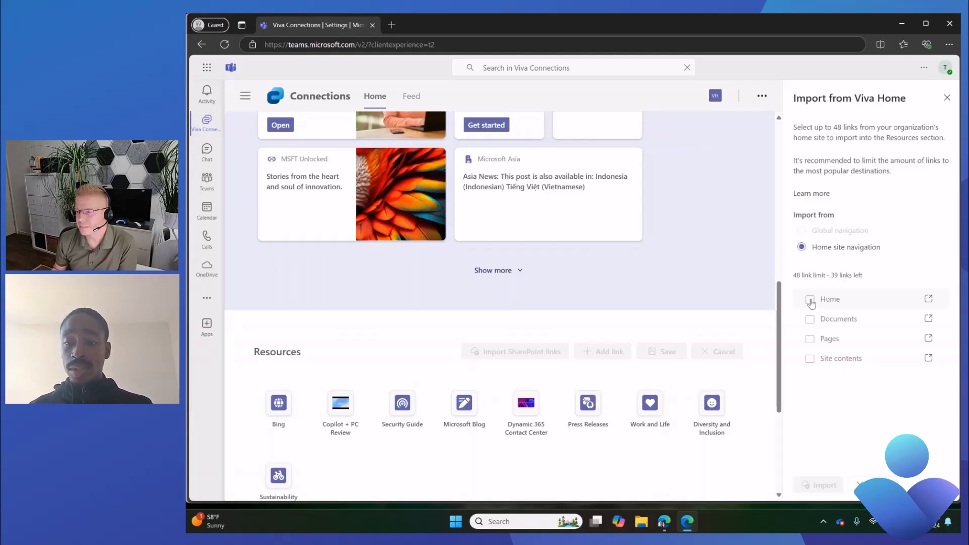
pyautogui.click(810, 318)
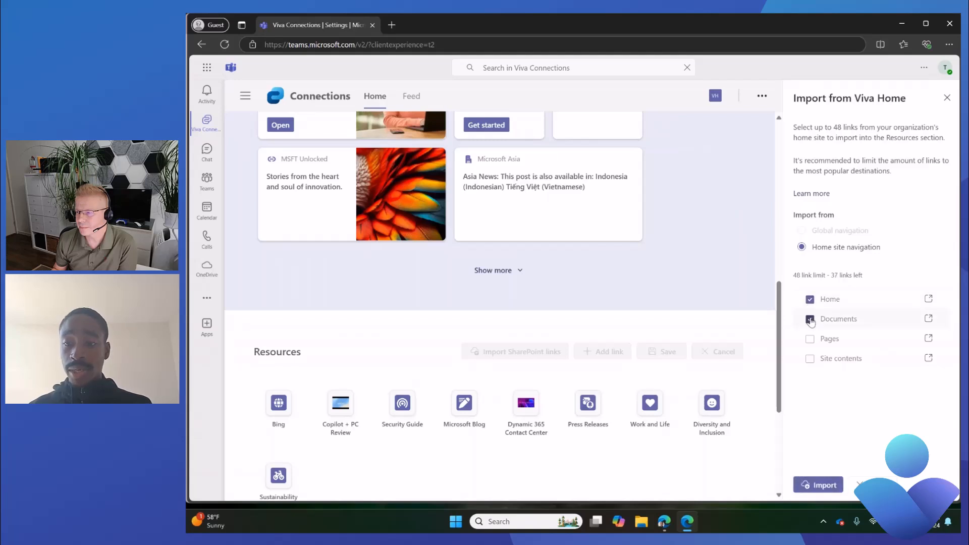
pyautogui.click(809, 319)
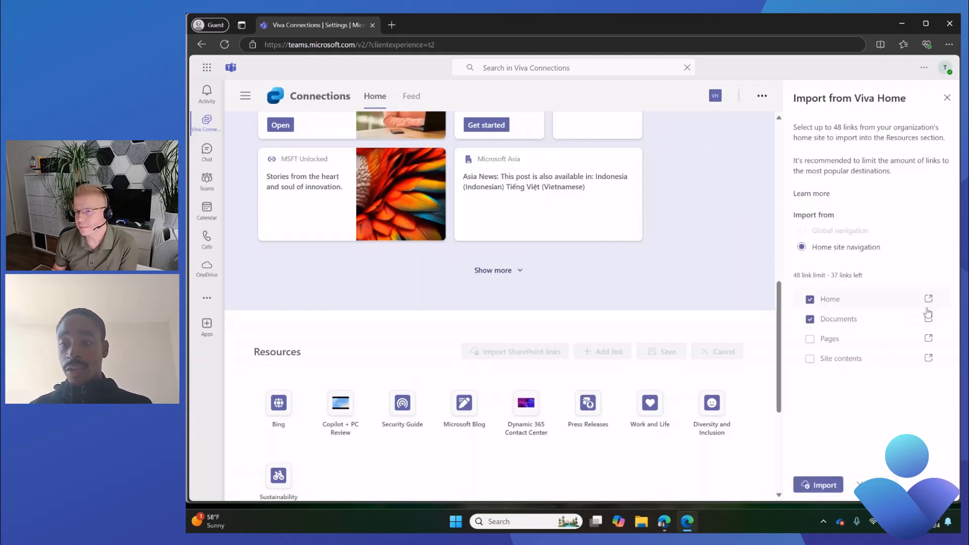
pyautogui.moveTo(929, 300)
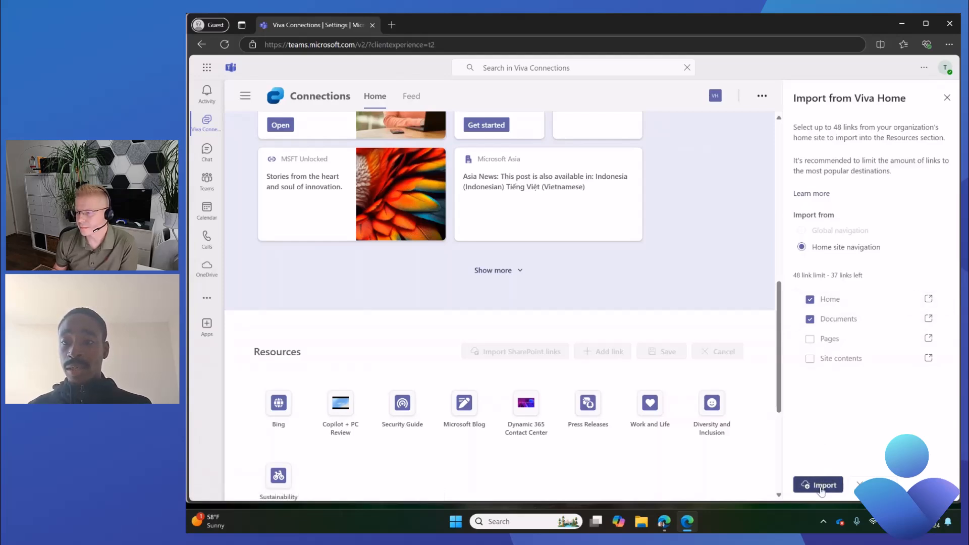
# Import the selected Home and Documents links into the Resources section.
pyautogui.click(818, 485)
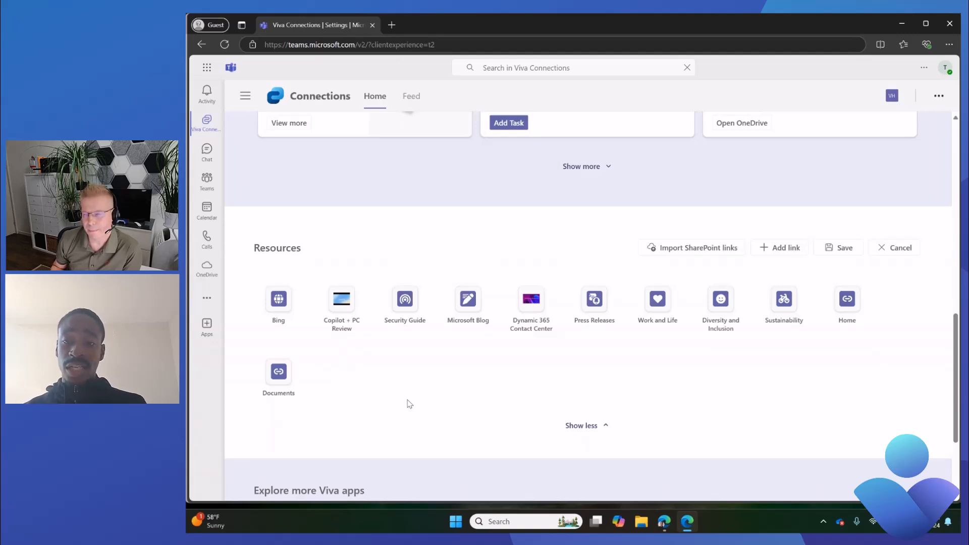
pyautogui.moveTo(721, 303)
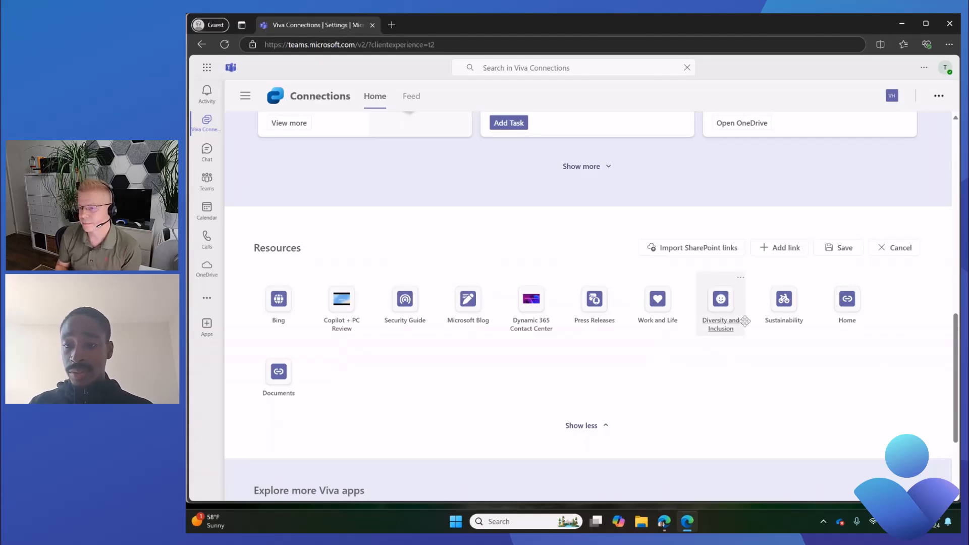
pyautogui.click(784, 247)
pyautogui.write('https://bing.com')
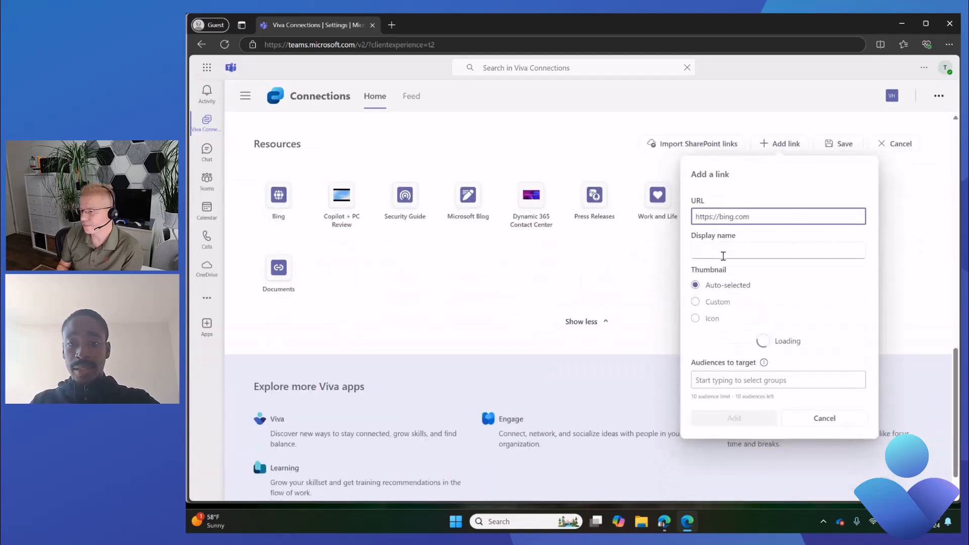
pyautogui.write('Bing')
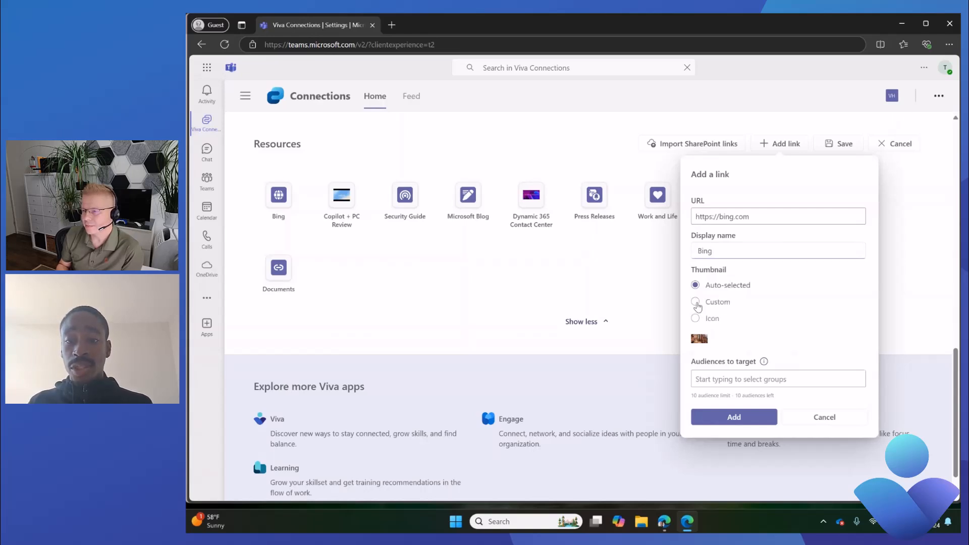
pyautogui.click(696, 302)
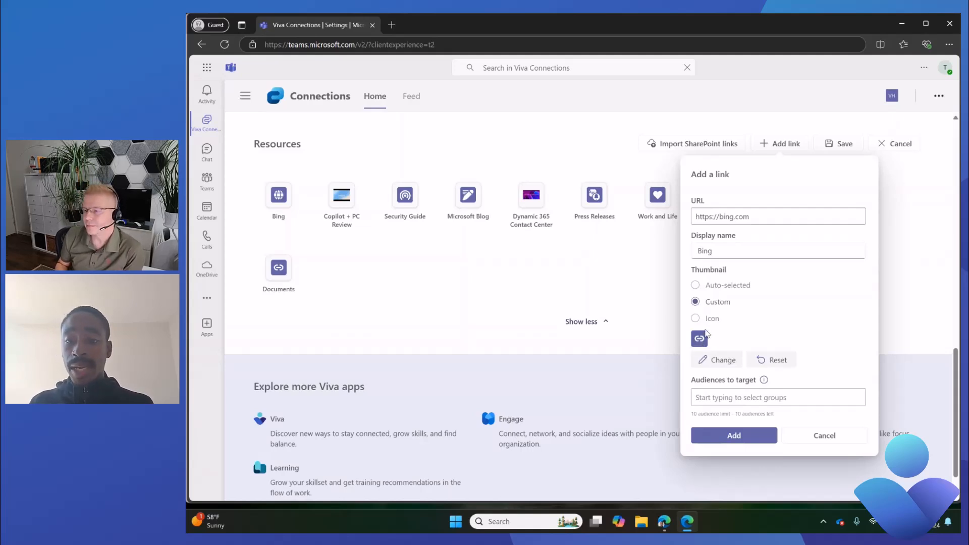
# Choose a stock image from the library as the Bing link's thumbnail.
pyautogui.click(722, 359)
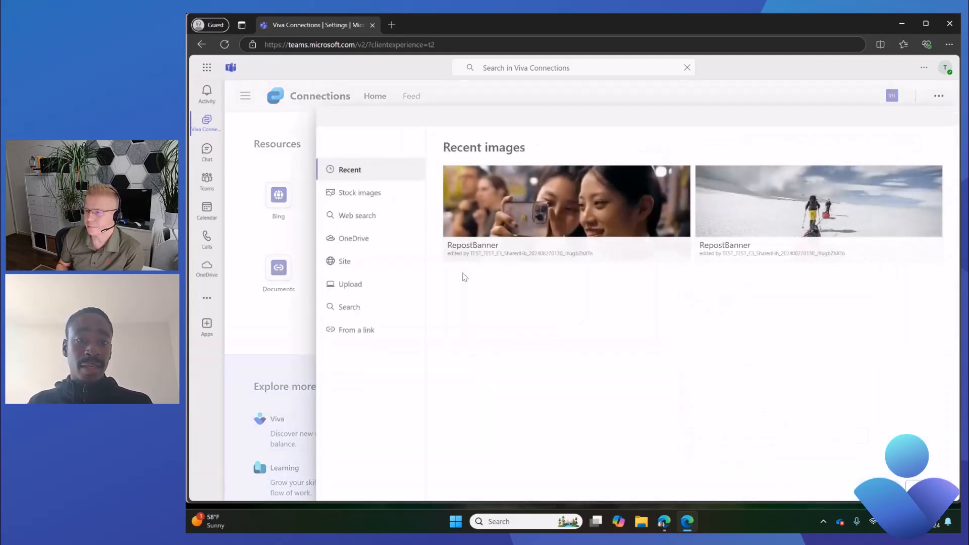
pyautogui.moveTo(360, 192)
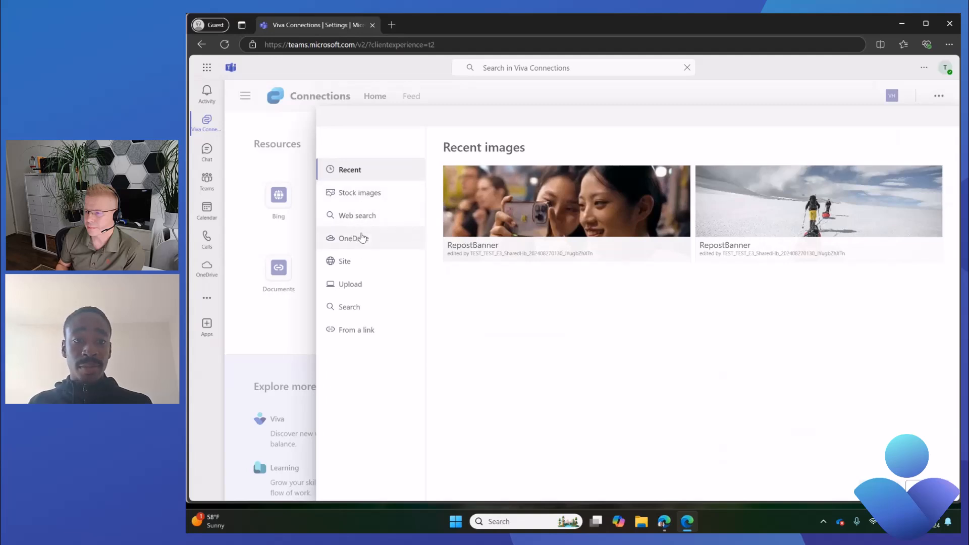
pyautogui.moveTo(360, 197)
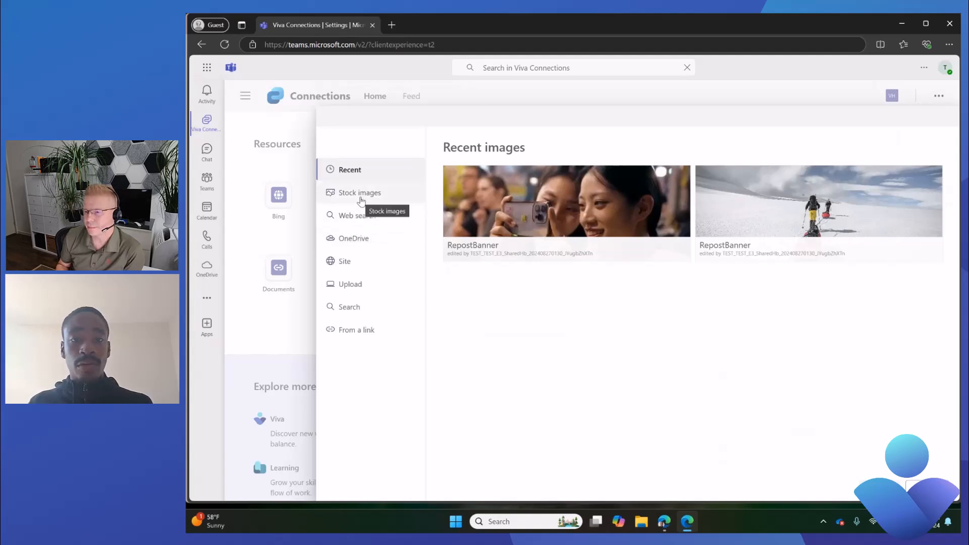
pyautogui.click(360, 192)
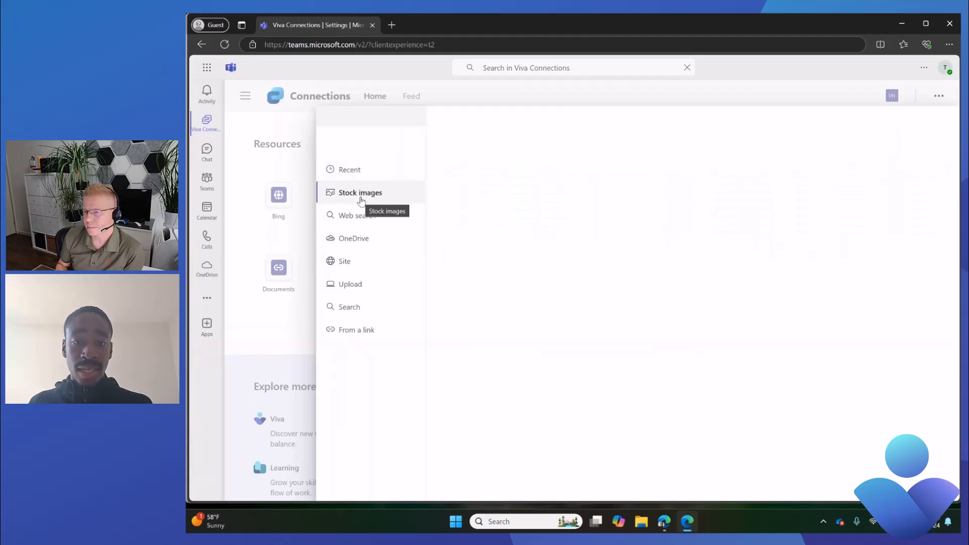
pyautogui.click(360, 193)
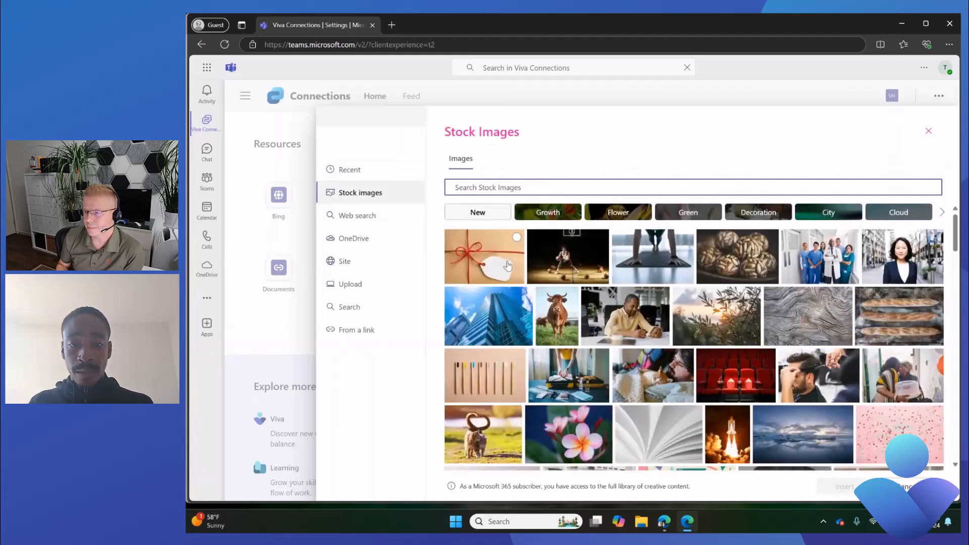
pyautogui.scroll(-3)
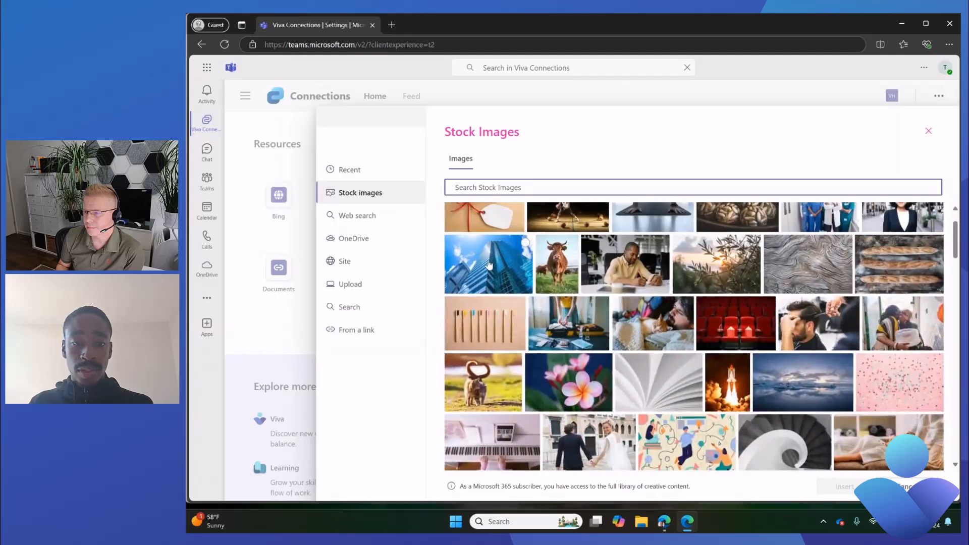
pyautogui.click(489, 264)
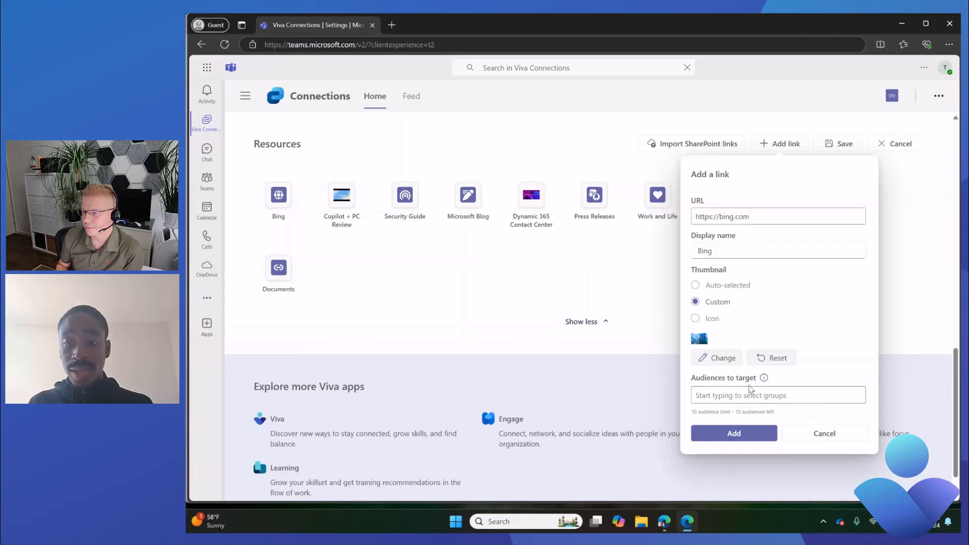
# Add the Bing link with its stock-image thumbnail to Resources.
pyautogui.click(734, 433)
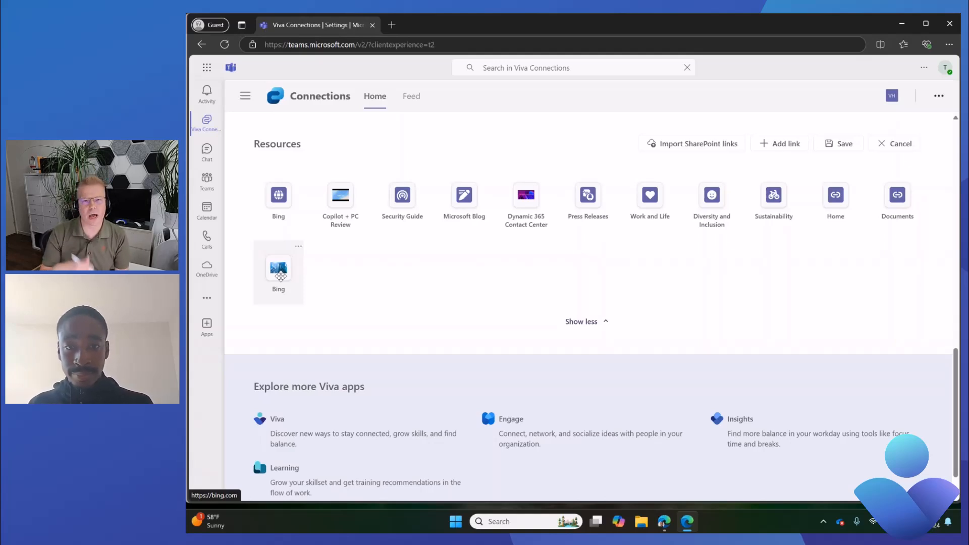
pyautogui.moveTo(360, 276)
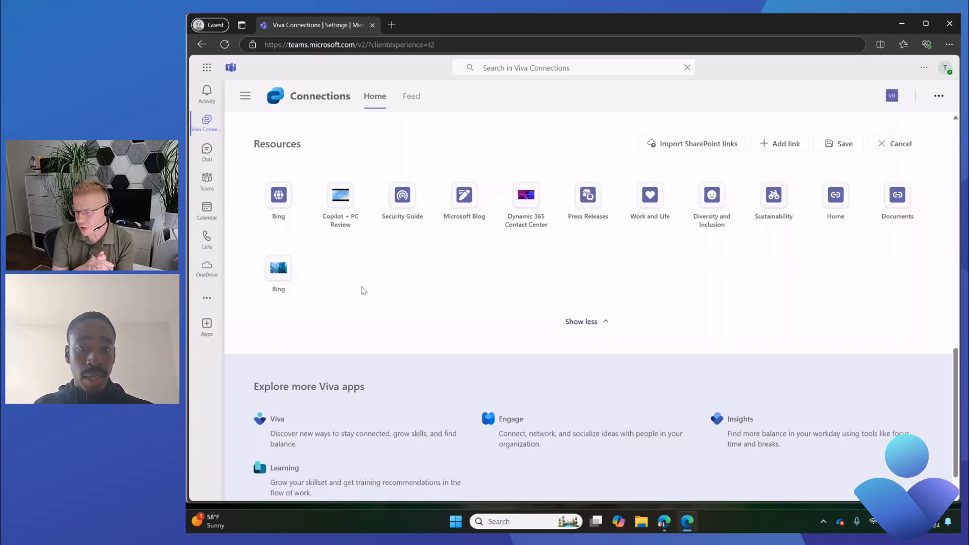
pyautogui.moveTo(353, 284)
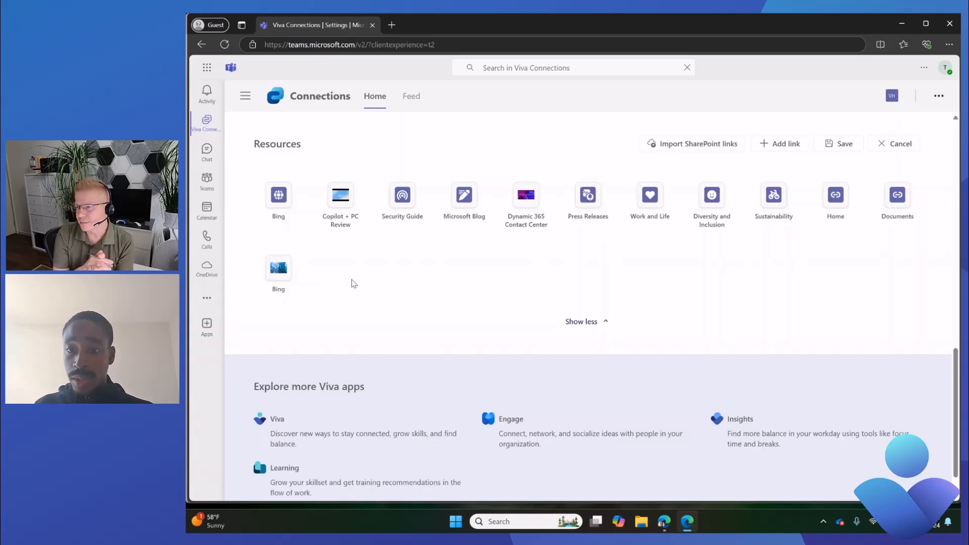
pyautogui.moveTo(363, 288)
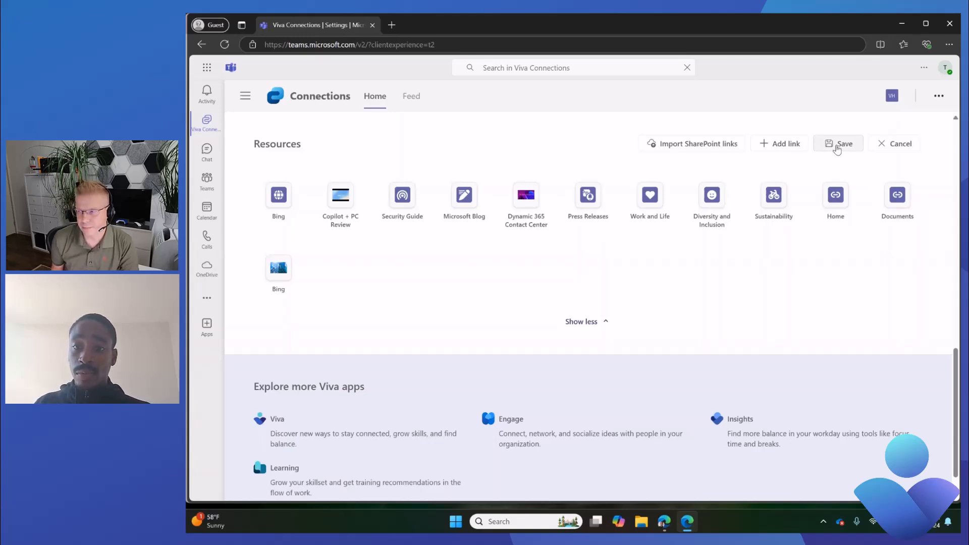
# Save the Resources links, then reopen editing and rename the original Bing link to 'Bing 2'.
pyautogui.click(839, 143)
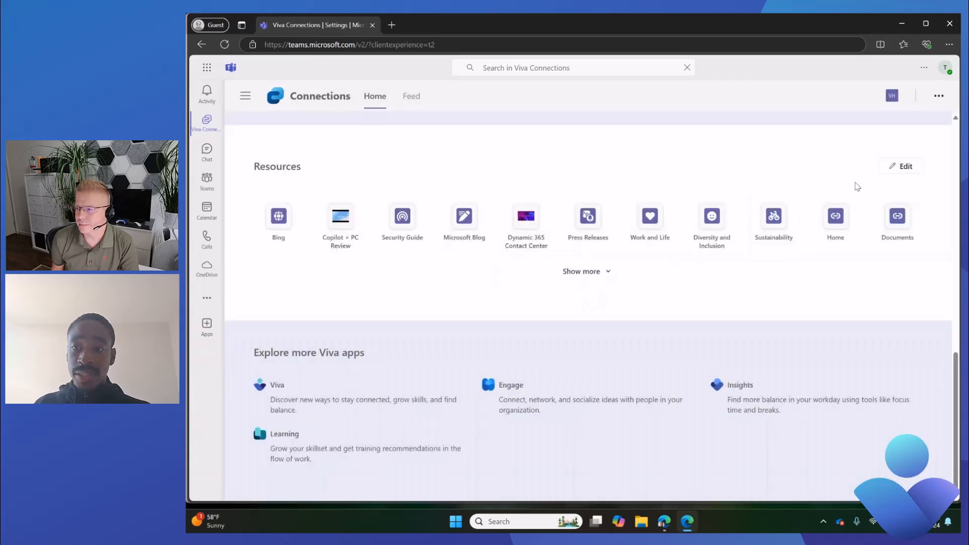
pyautogui.click(903, 166)
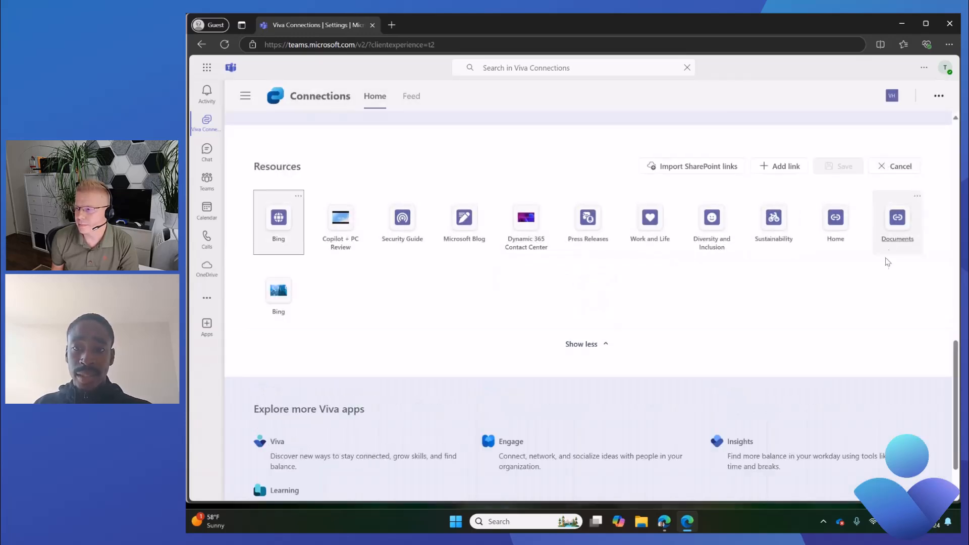
pyautogui.moveTo(611, 279)
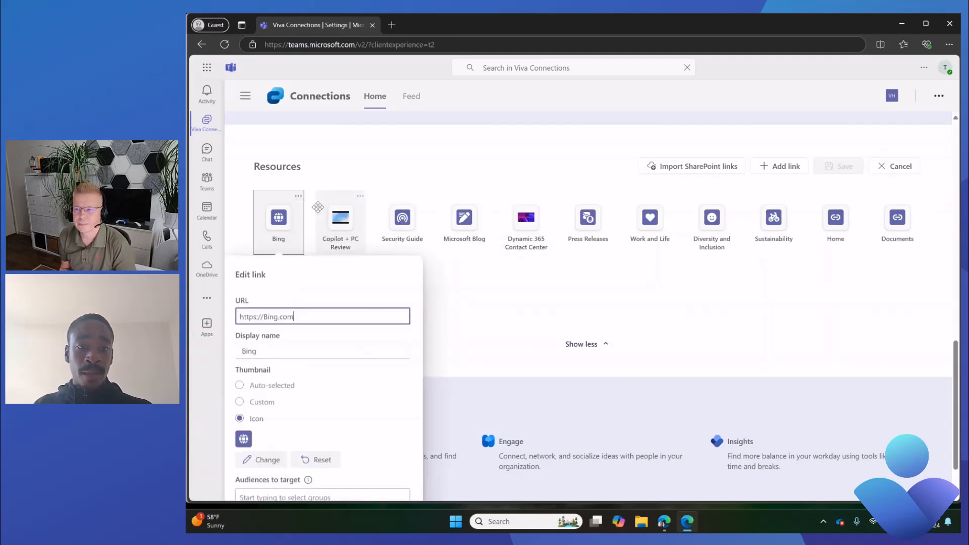
pyautogui.scroll(-3)
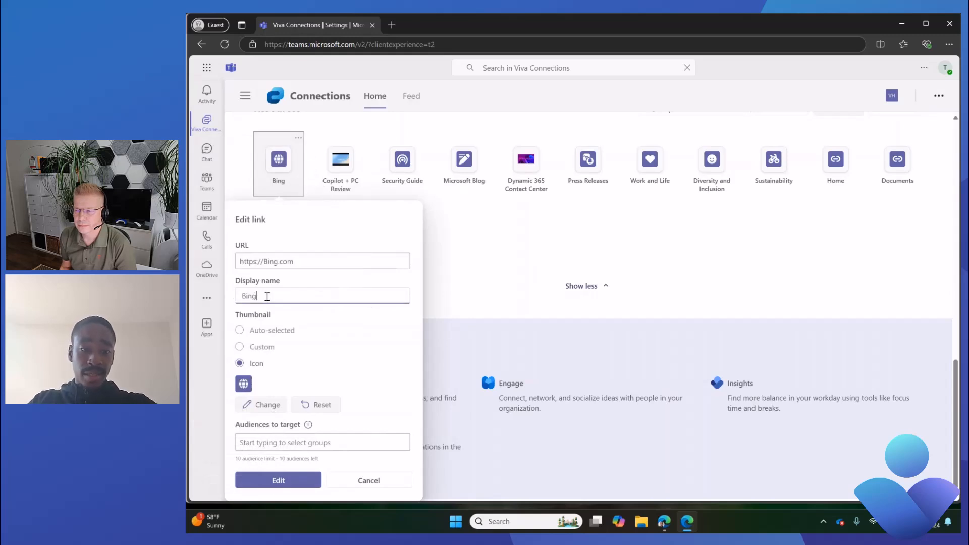
pyautogui.press('Backspace')
pyautogui.write(' 2')
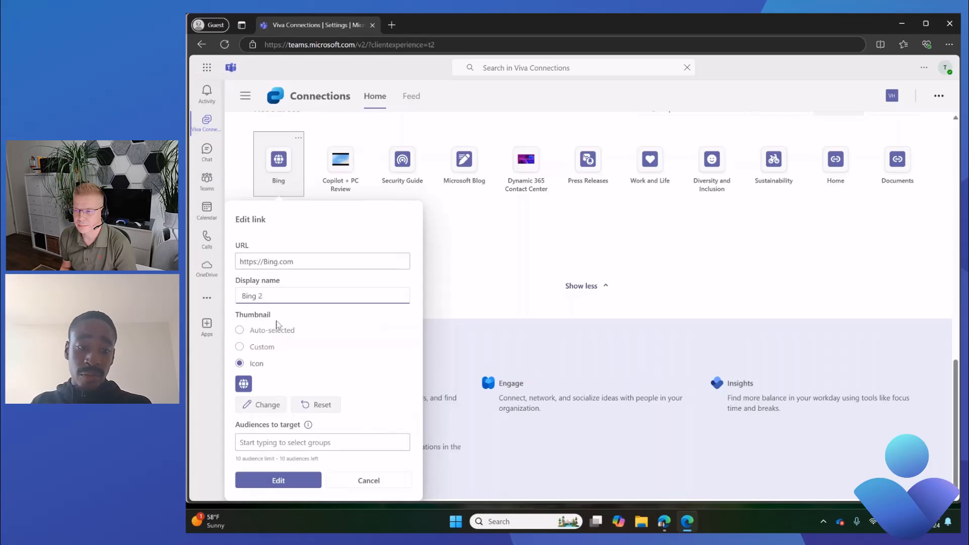
pyautogui.click(278, 480)
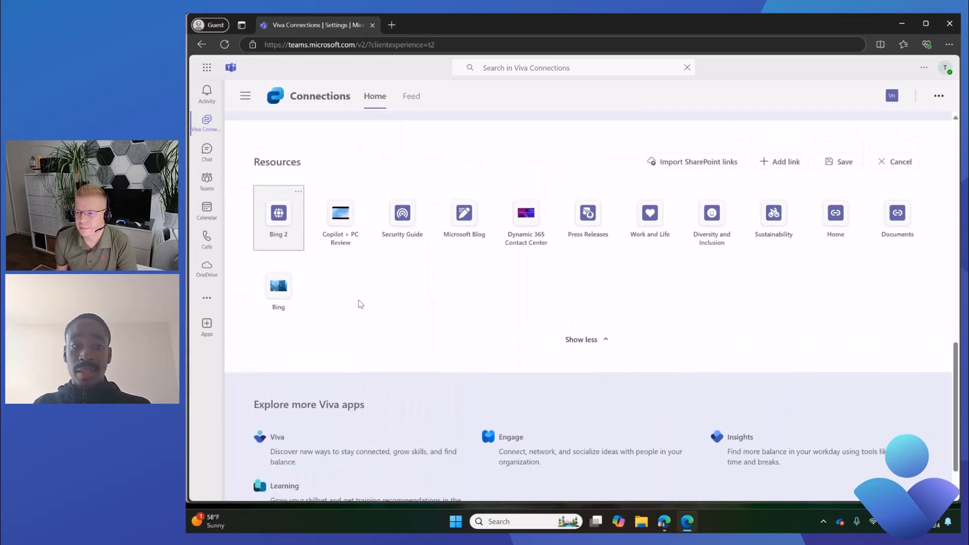
pyautogui.moveTo(650, 220)
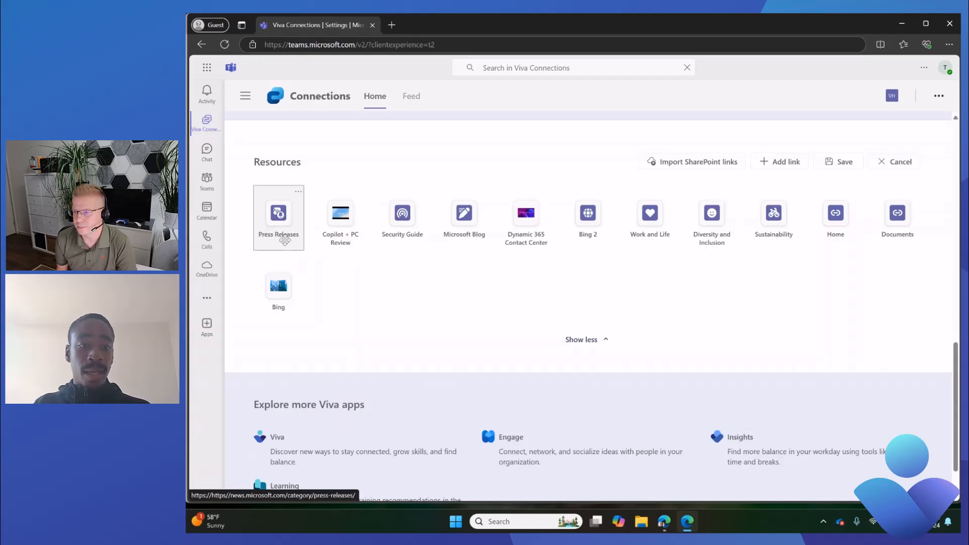
pyautogui.moveTo(278, 222)
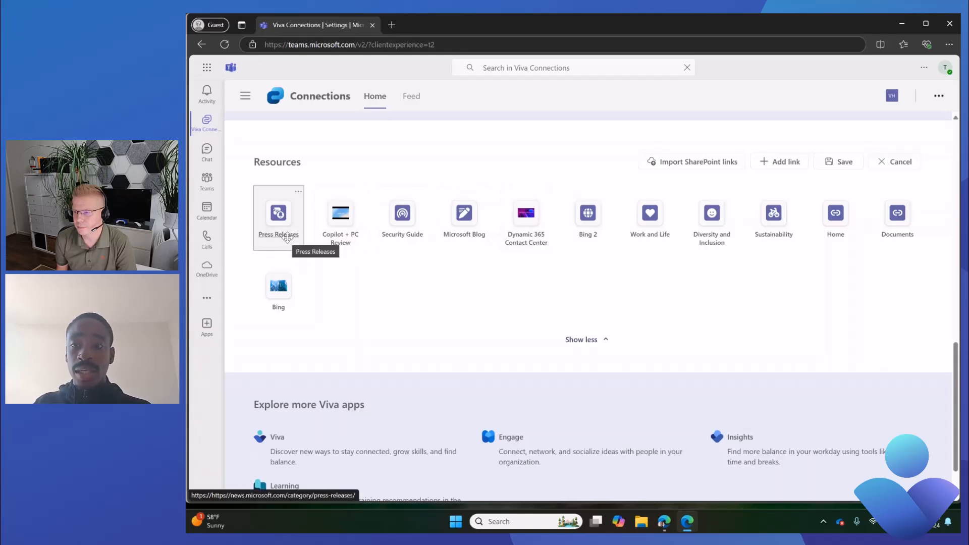
# Cancel editing Resources after moving Press Releases to the front.
pyautogui.click(899, 162)
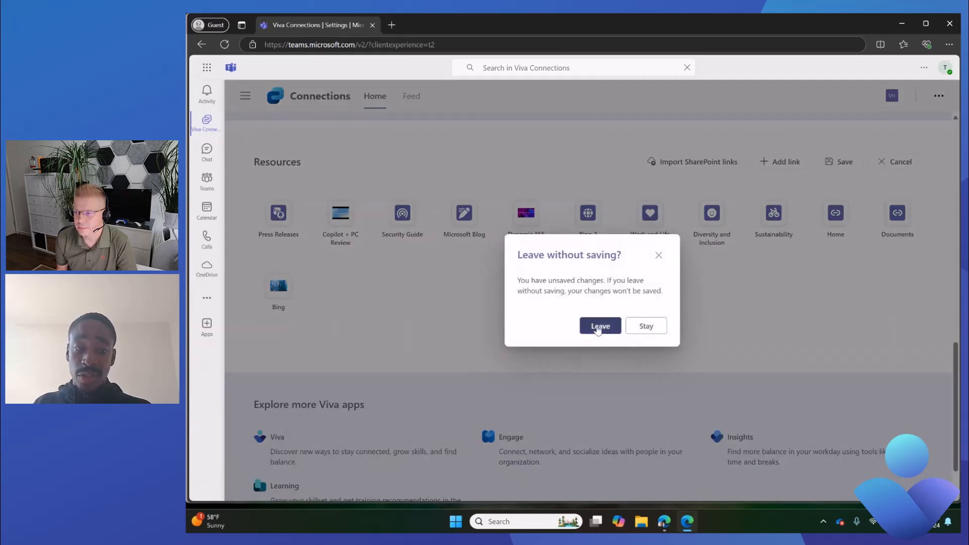
# Confirm leaving without saving, restoring the saved Resources links with Bing first.
pyautogui.click(598, 326)
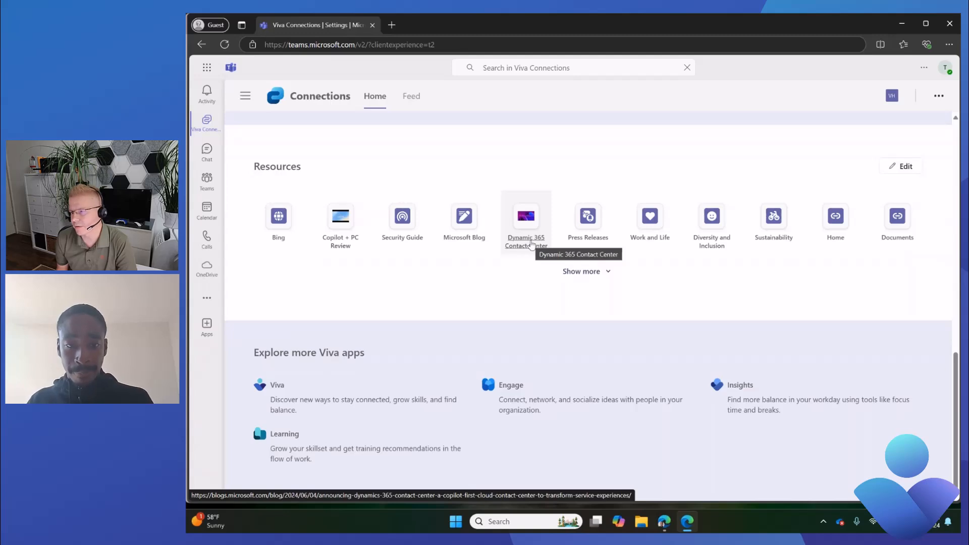
pyautogui.moveTo(580, 166)
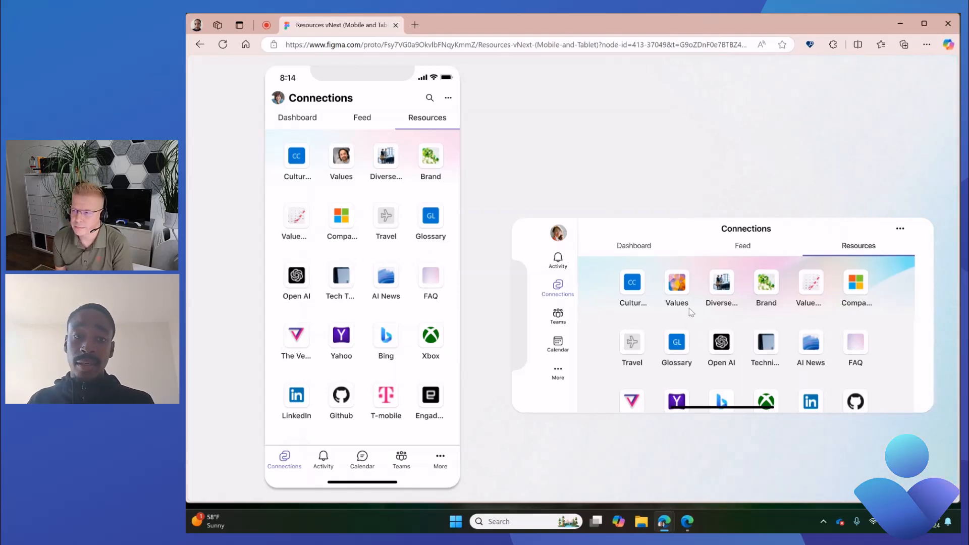
pyautogui.moveTo(586, 198)
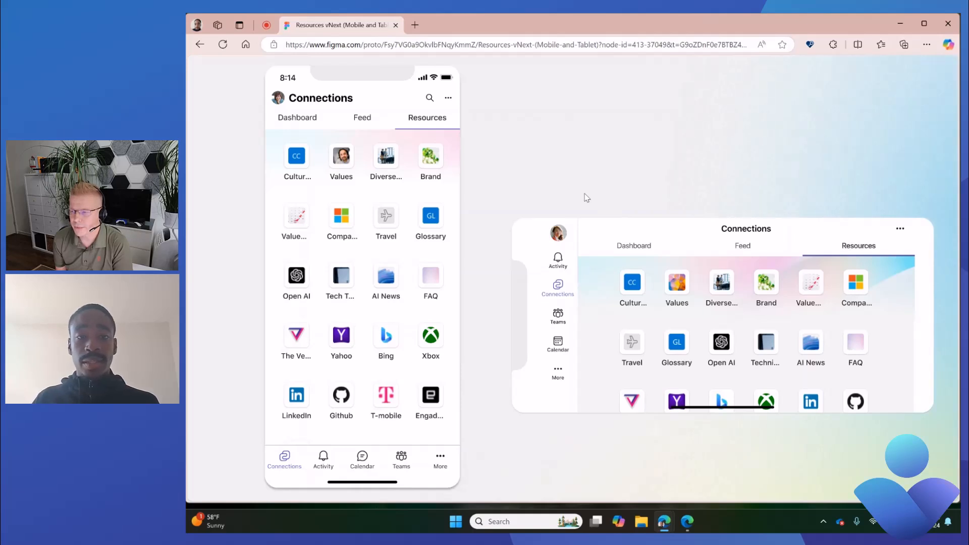
pyautogui.moveTo(380, 254)
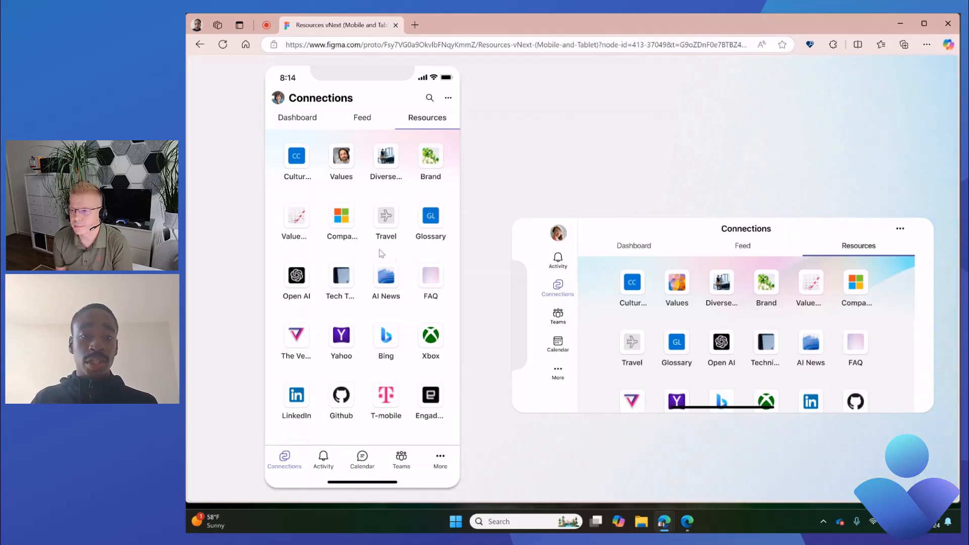